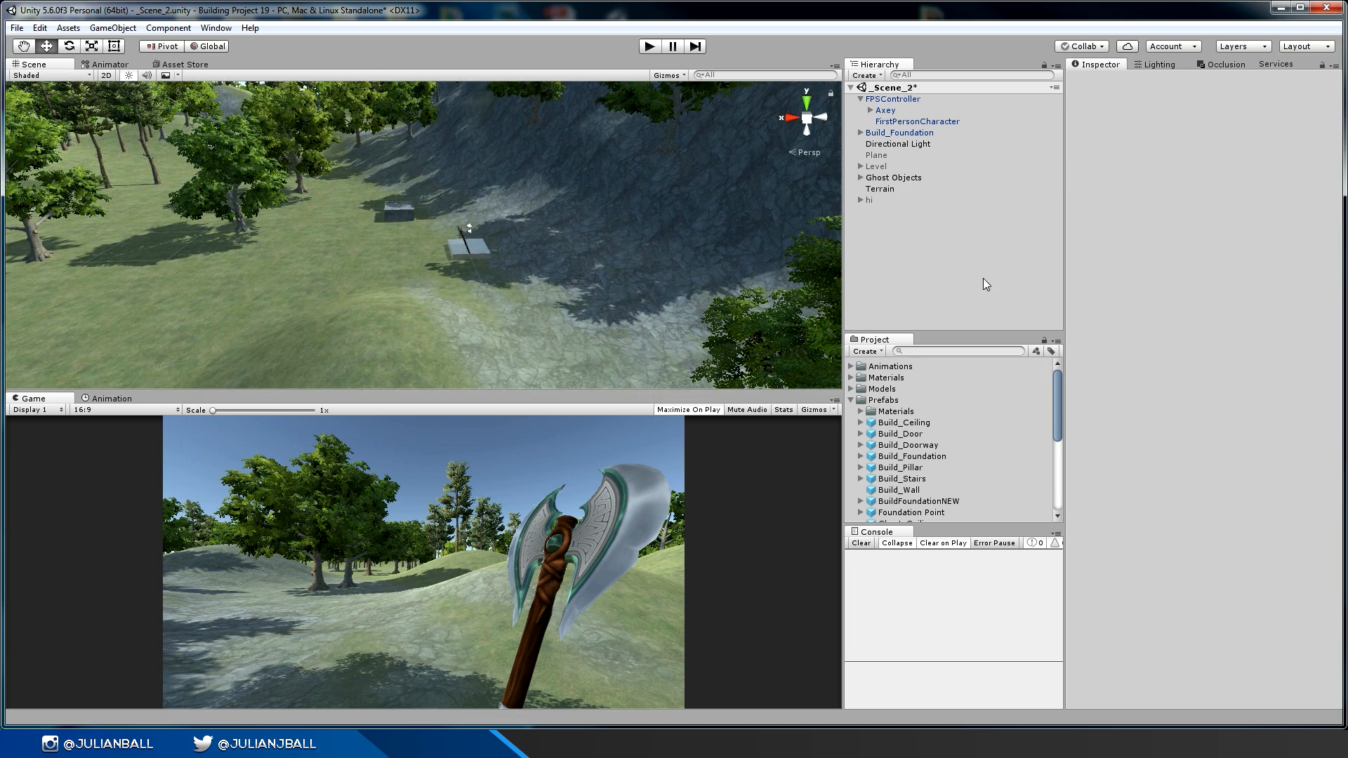
mouse_move(604, 226)
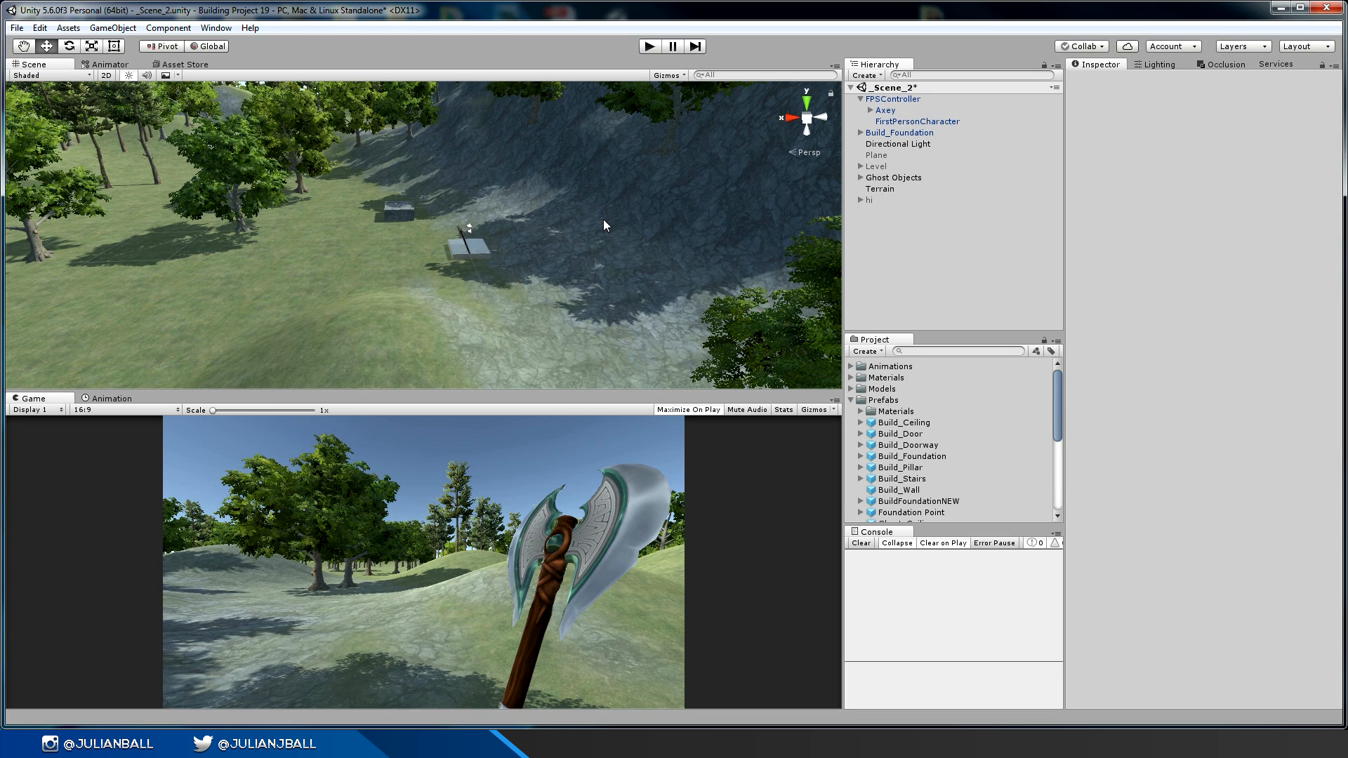
mouse_move(606, 202)
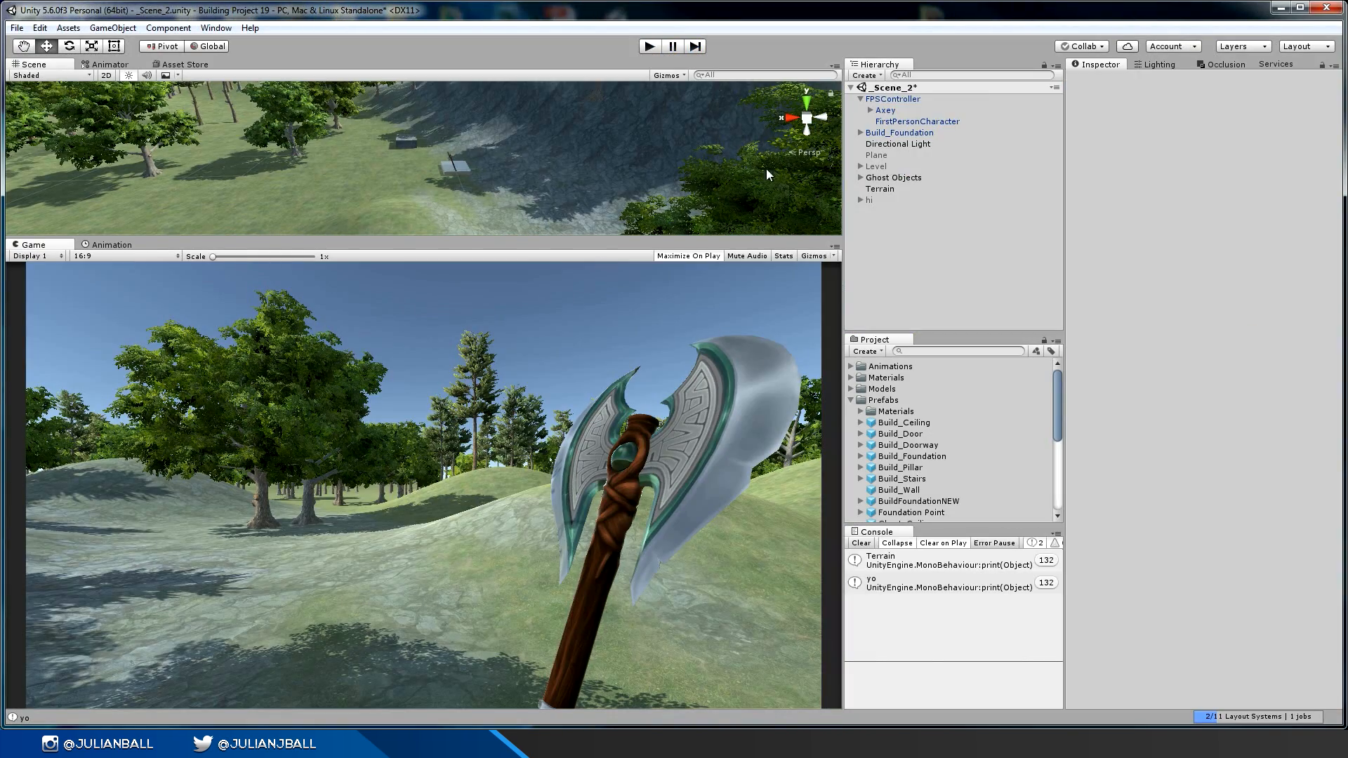
Deactivate the Axey axe object so the first-person view shows only terrain, then stop Play mode.
click(885, 110)
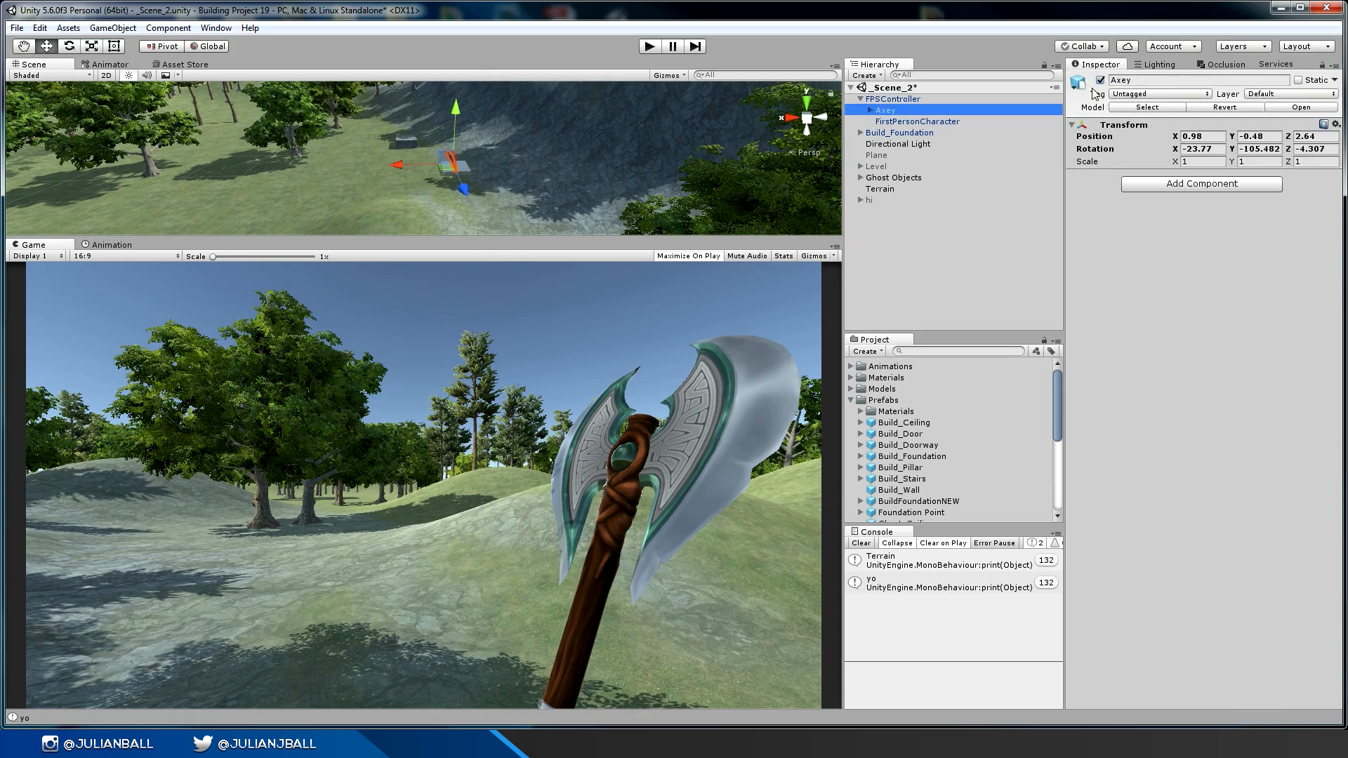
click(1099, 80)
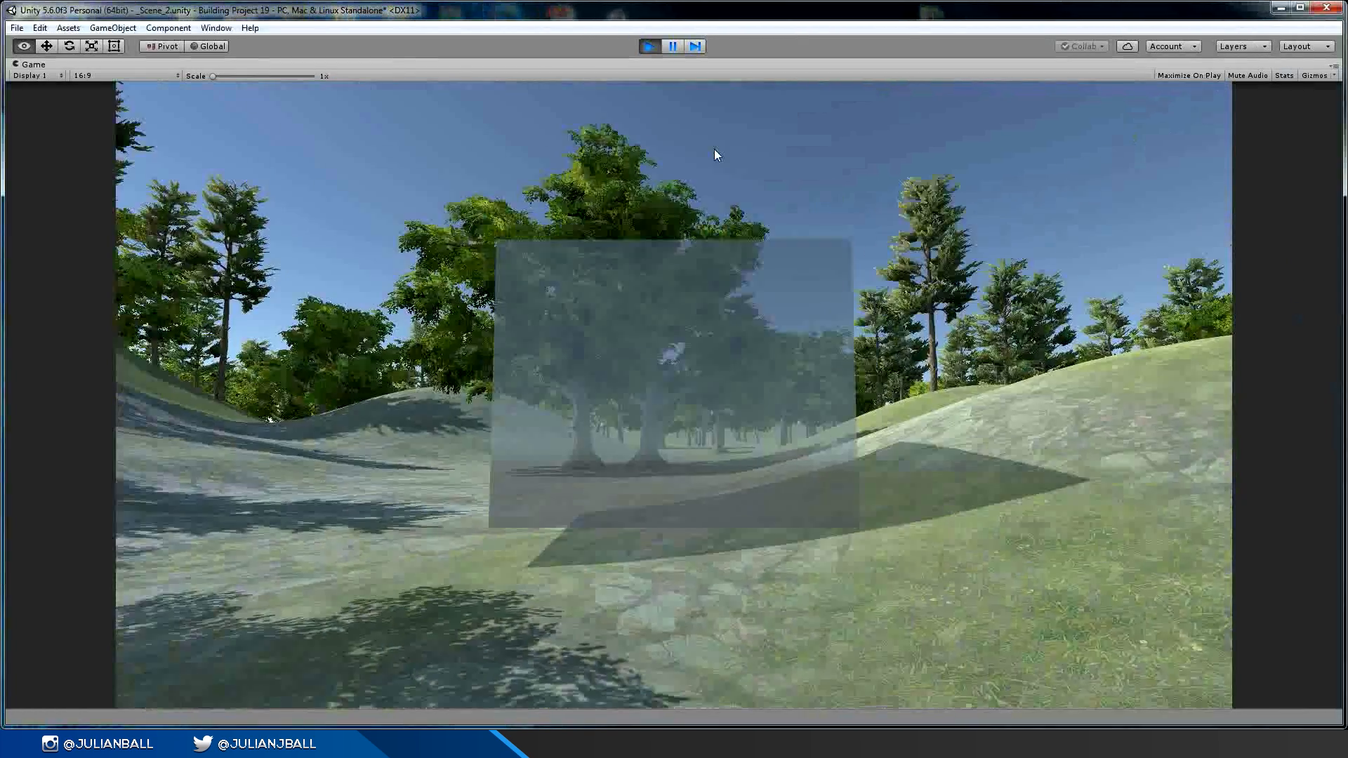
click(671, 46)
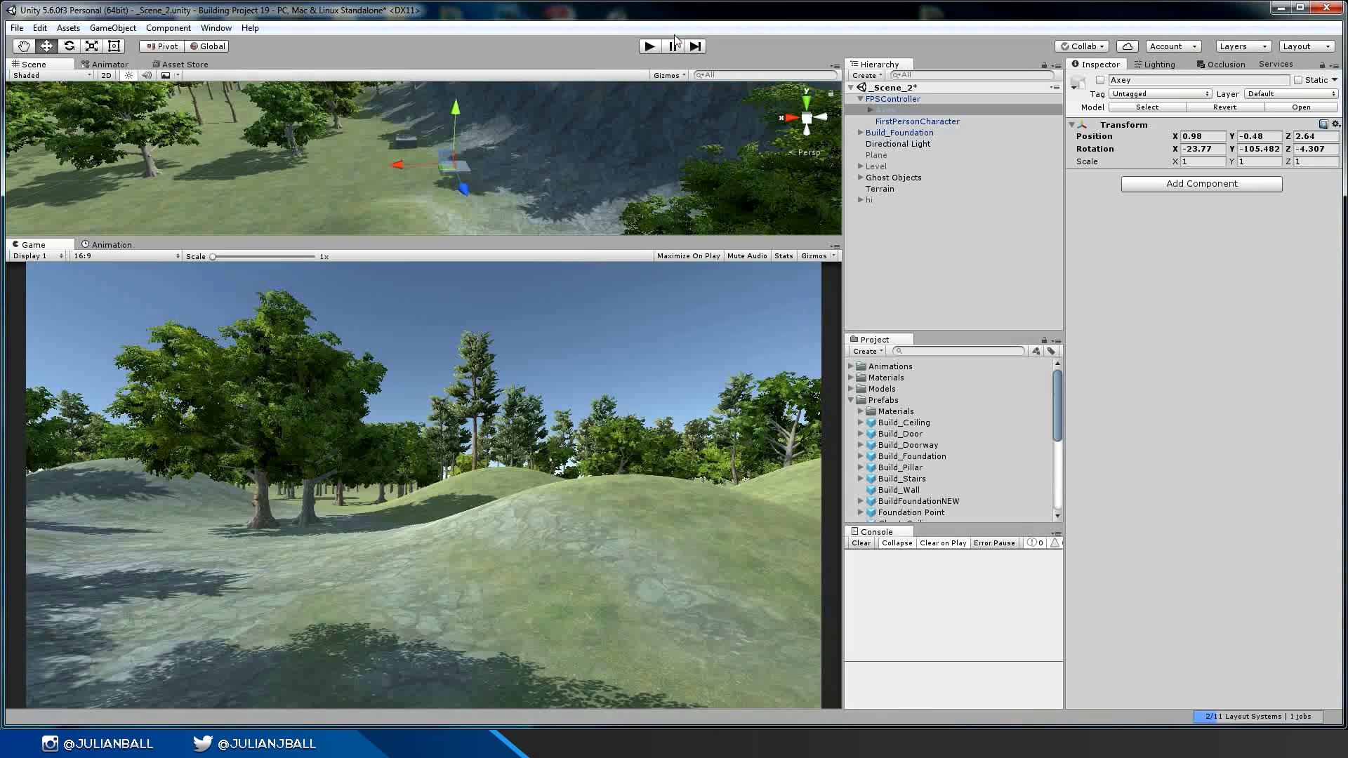
click(648, 45)
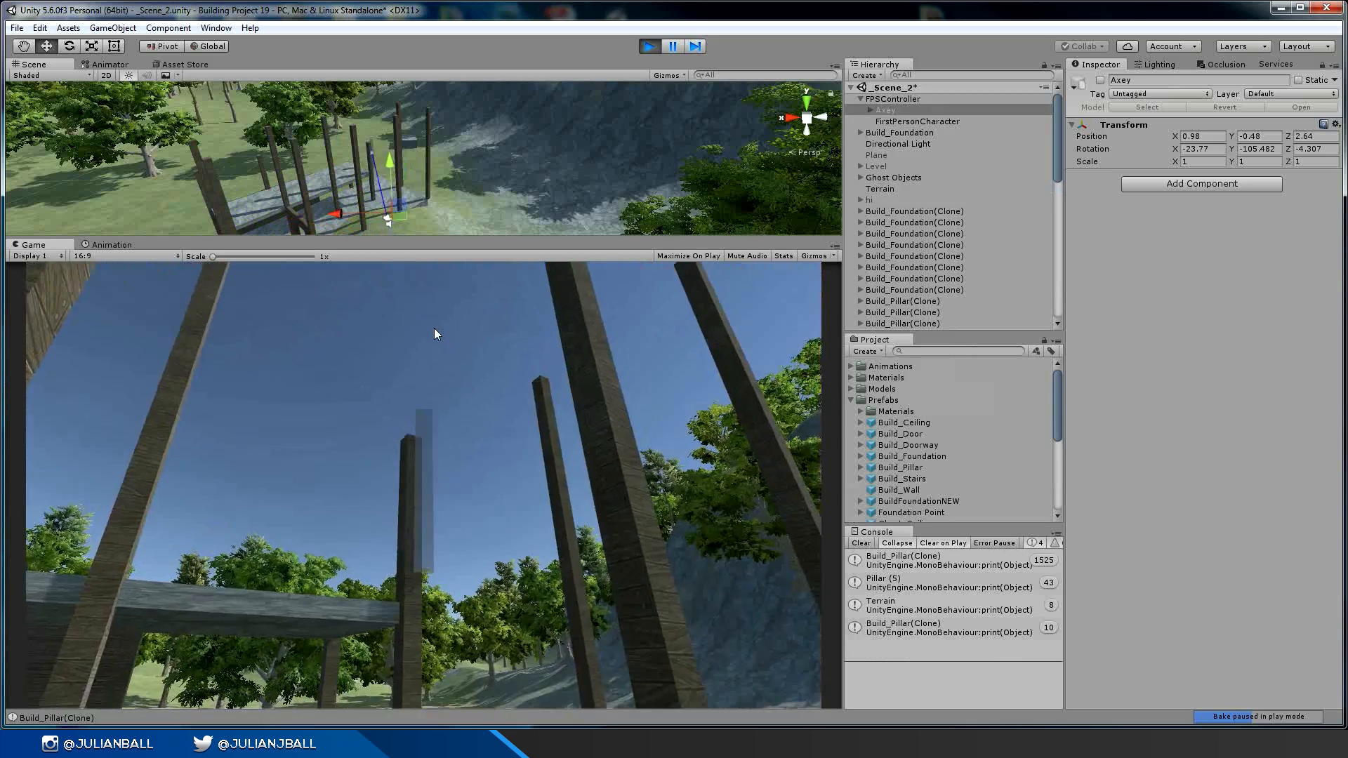
Enlarge the Scene view and look over the wooden platform and its pillars on the hillside.
click(881, 188)
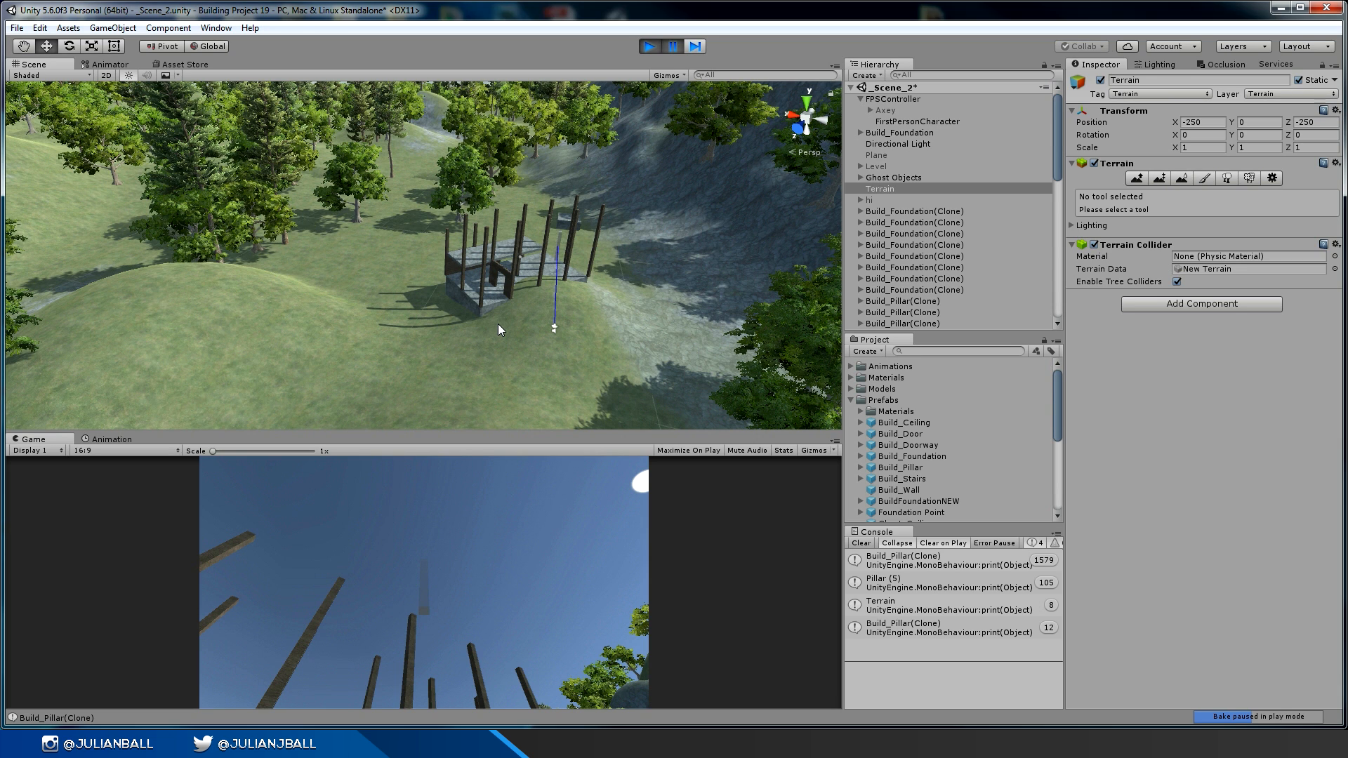
scroll(down, 3)
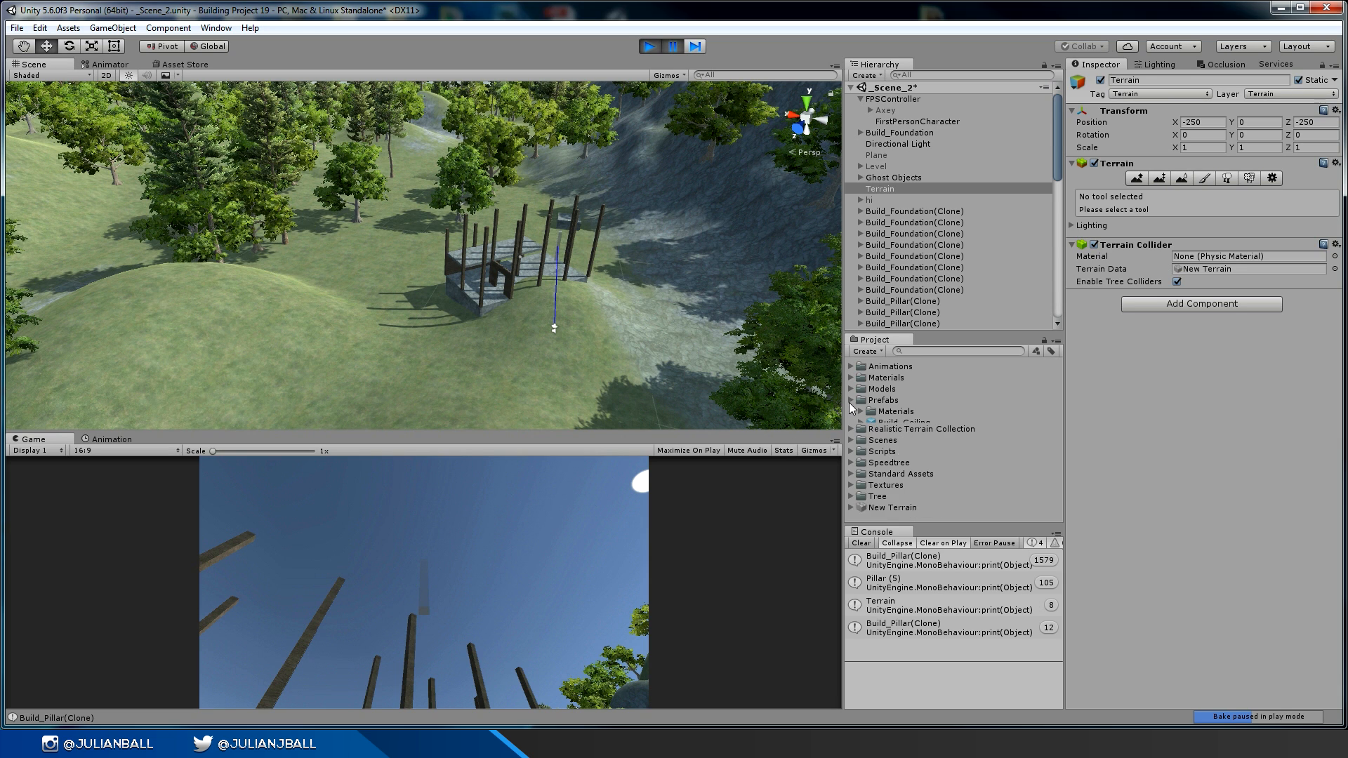